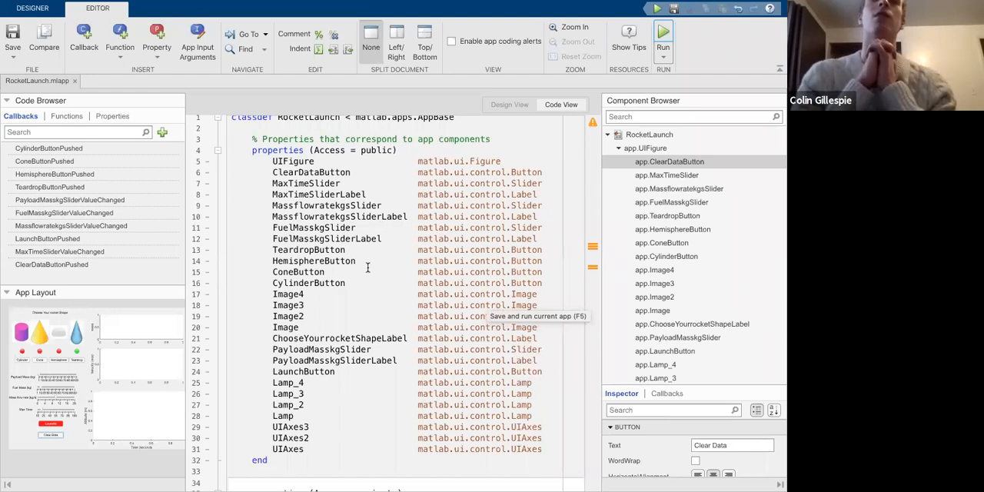
- Run the RocketLaunch app from the App Designer toolbar
scroll("down", 3)
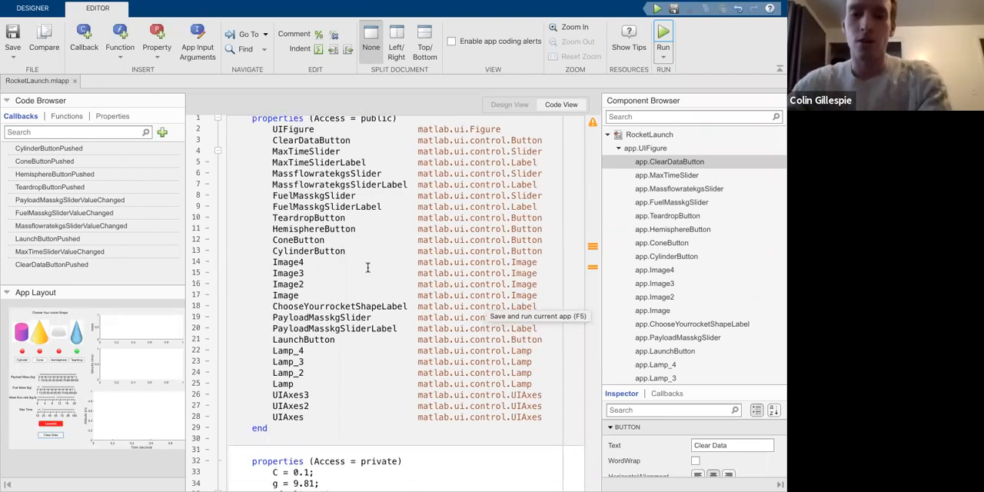
scroll("down", 3)
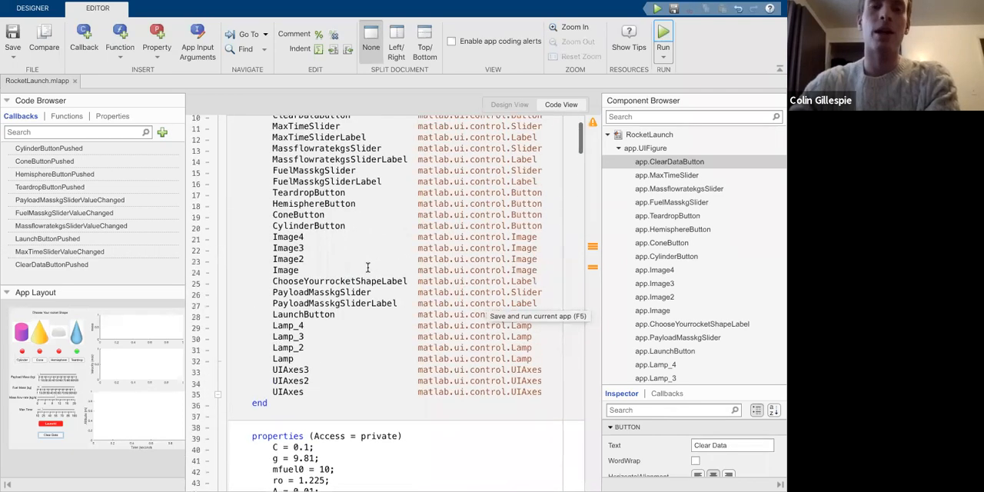
scroll("down", 3)
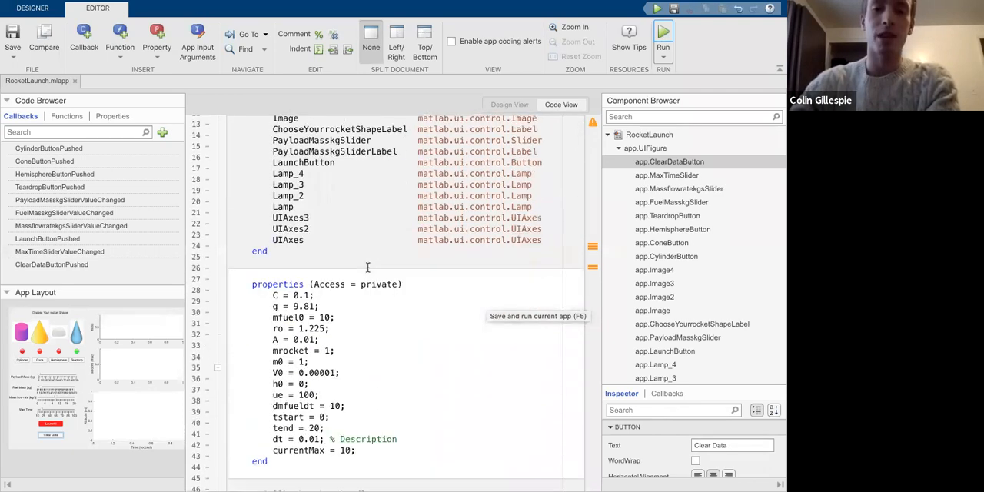
scroll("down", 3)
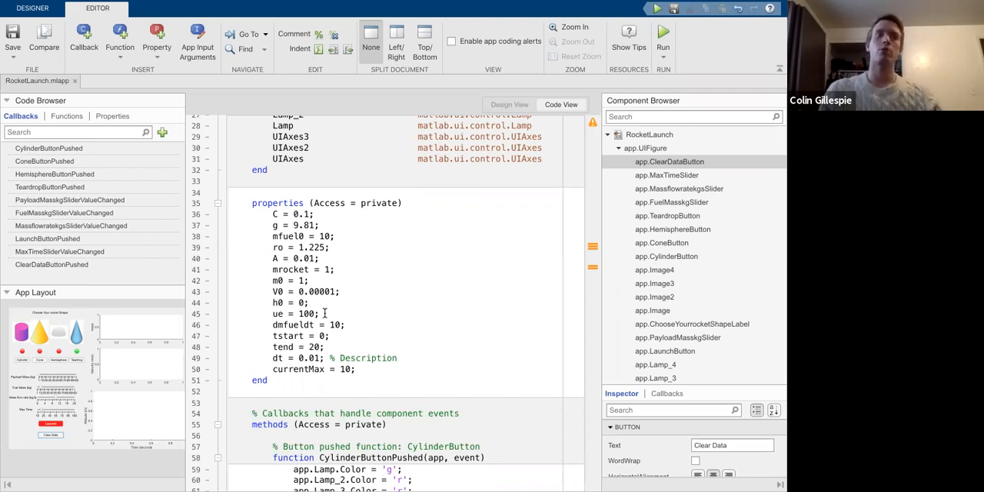
left_click(336, 269)
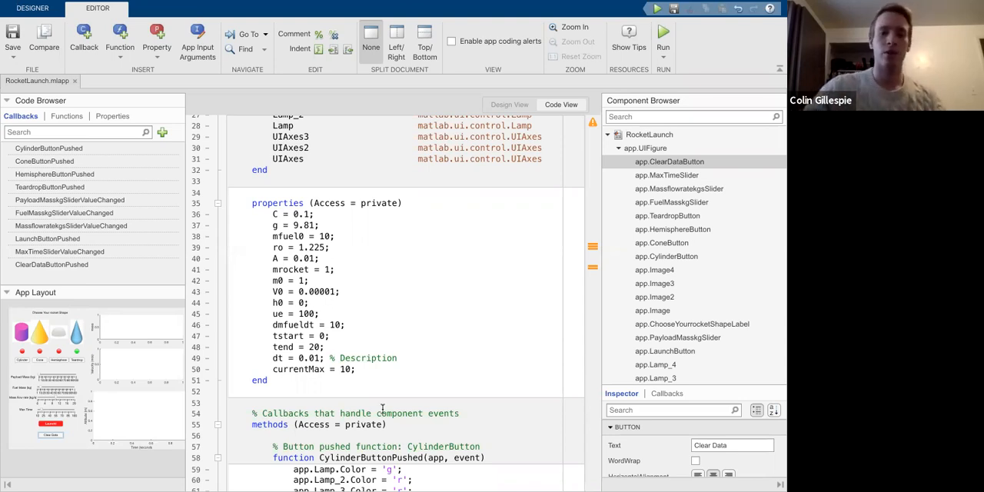
scroll("down", 3)
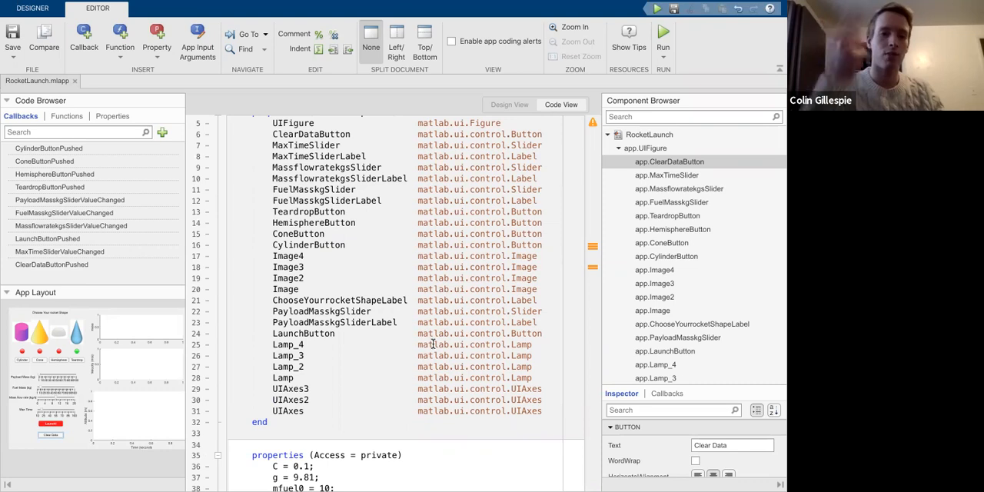
scroll("down", 3)
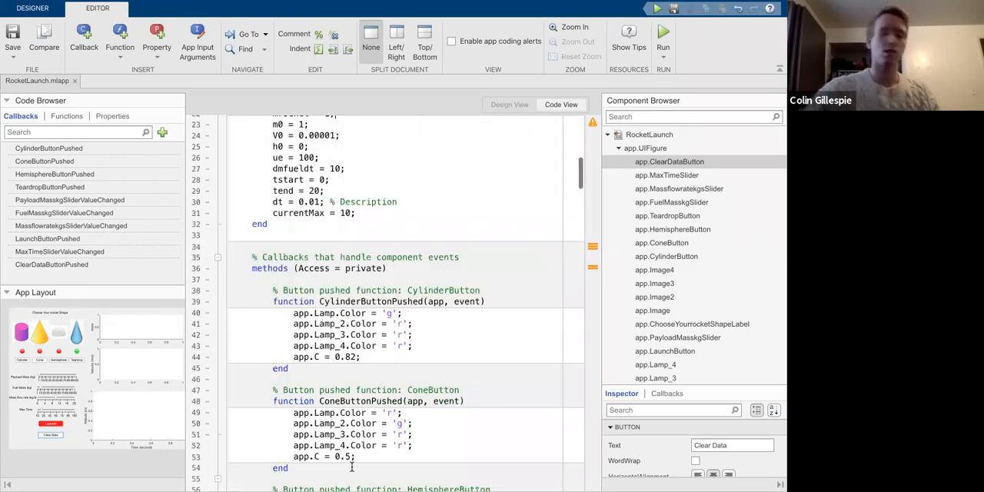
scroll("down", 3)
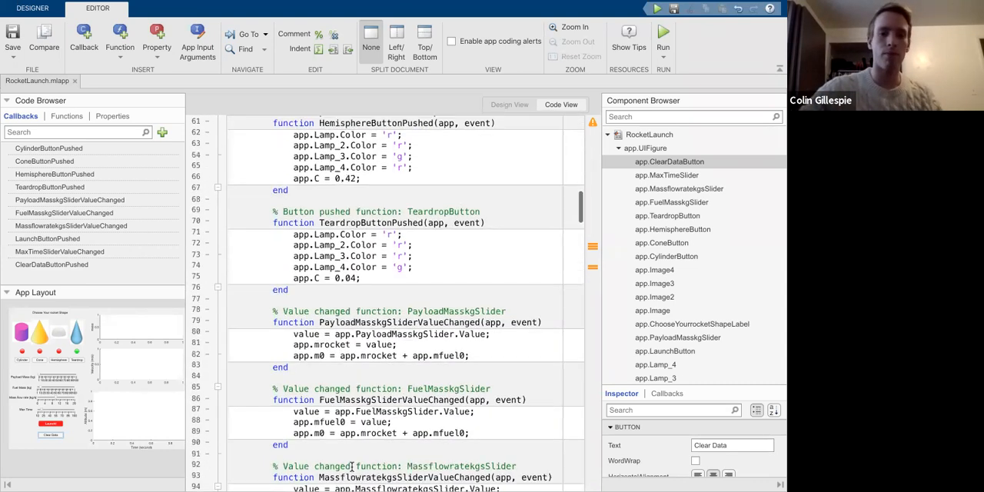
scroll("down", 3)
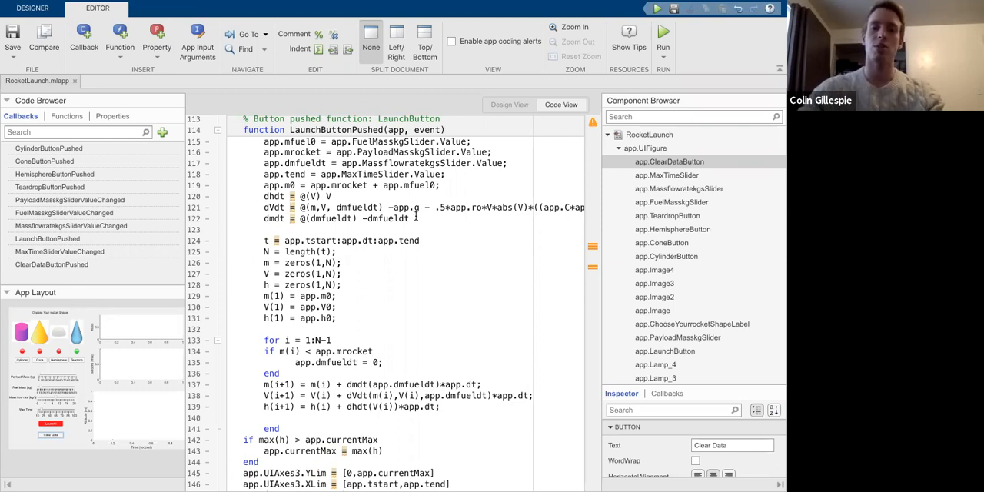
scroll("down", 3)
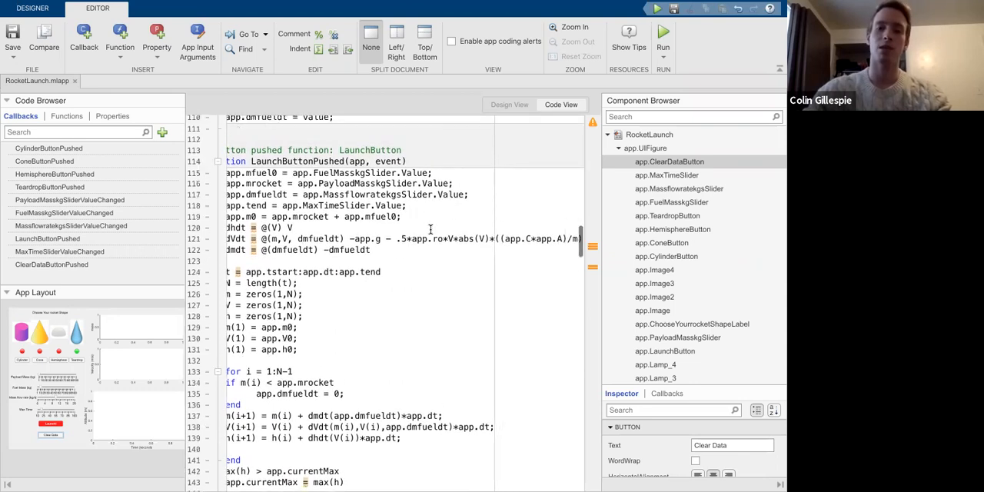
scroll("left", 3)
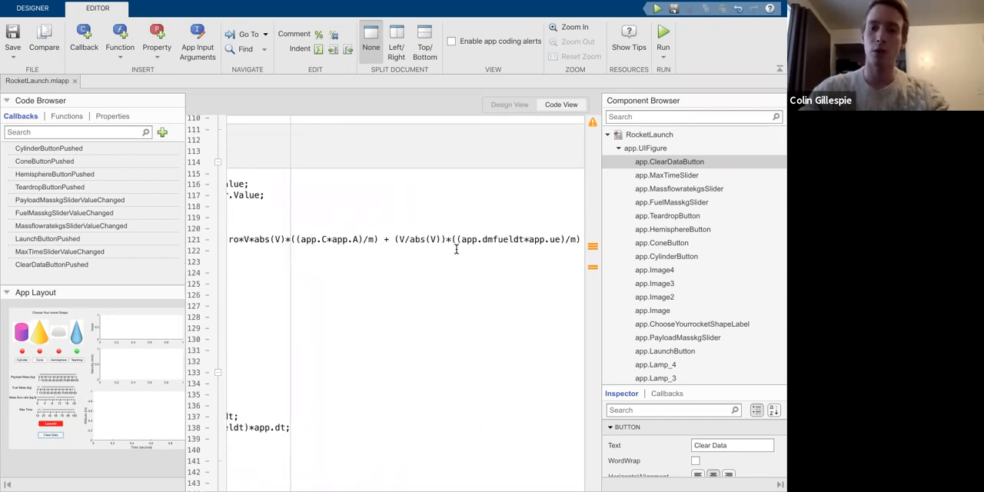
scroll("left", 3)
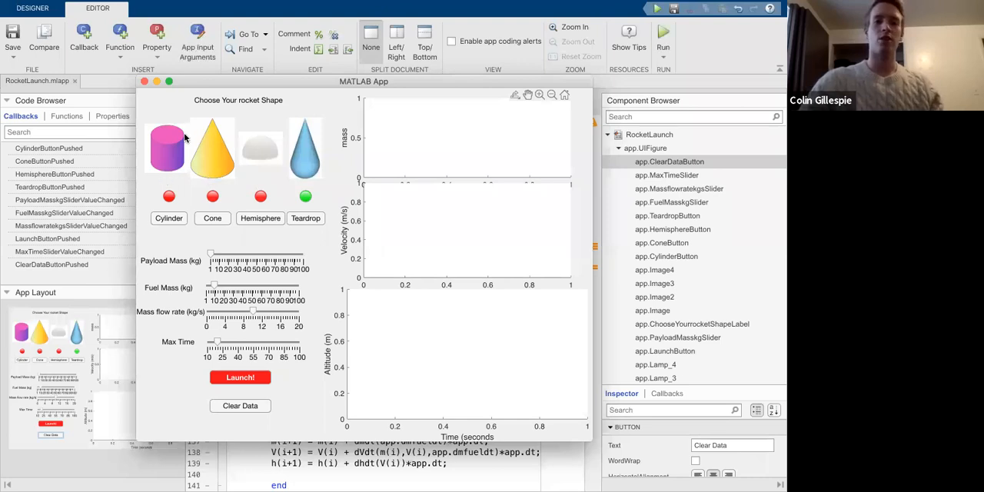
mouse_move(267, 223)
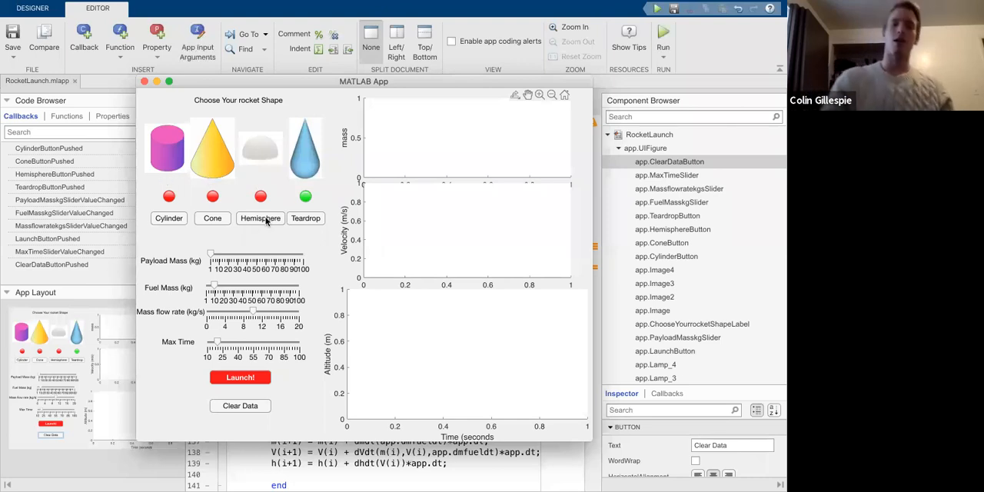
mouse_move(262, 236)
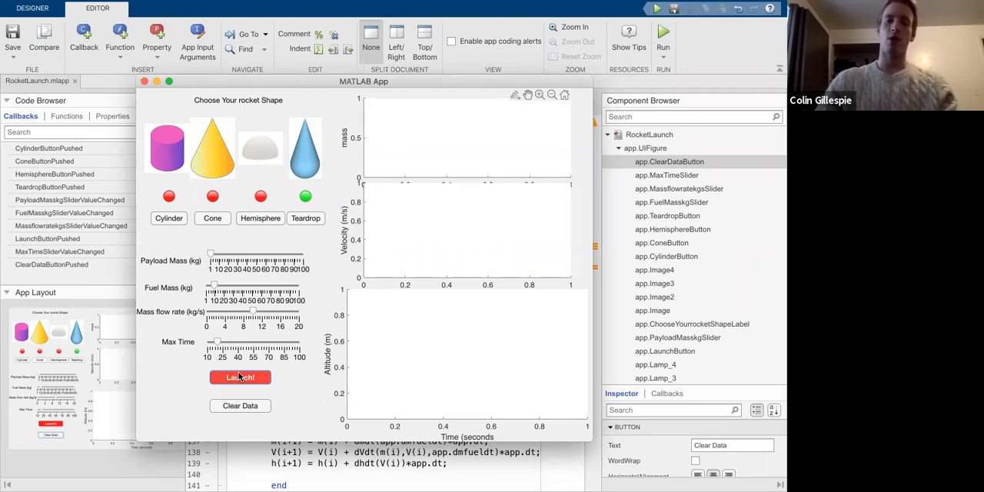
- Launch the rocket so the mass, velocity and altitude plots fill in for the defaults
left_click(240, 377)
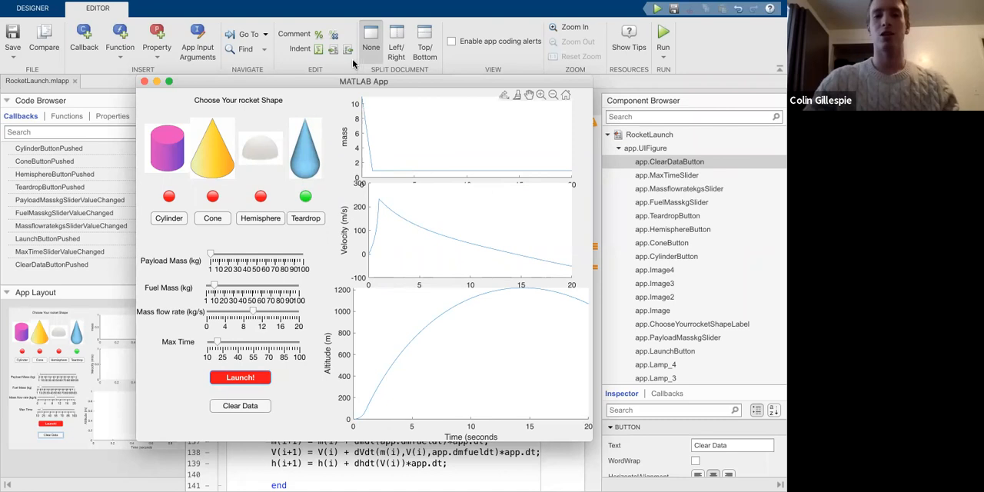
mouse_move(474, 161)
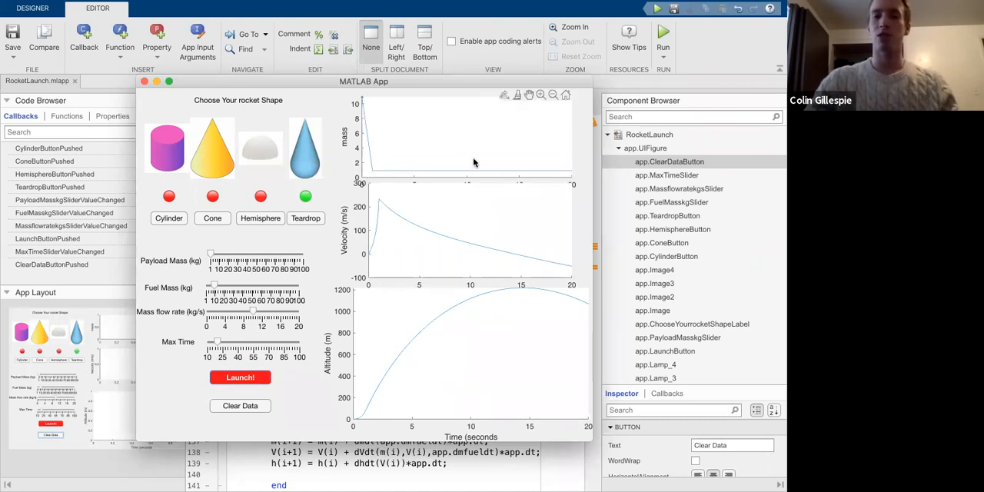
mouse_move(380, 203)
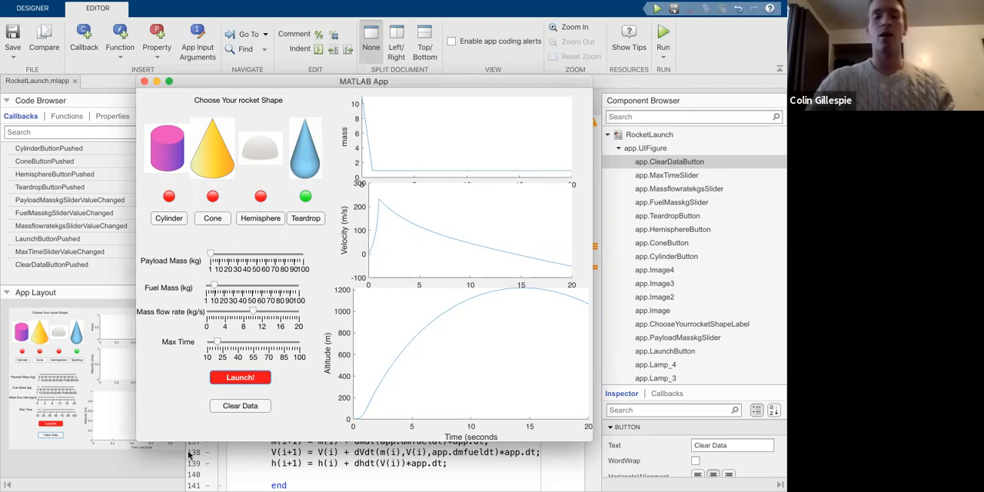
mouse_move(538, 273)
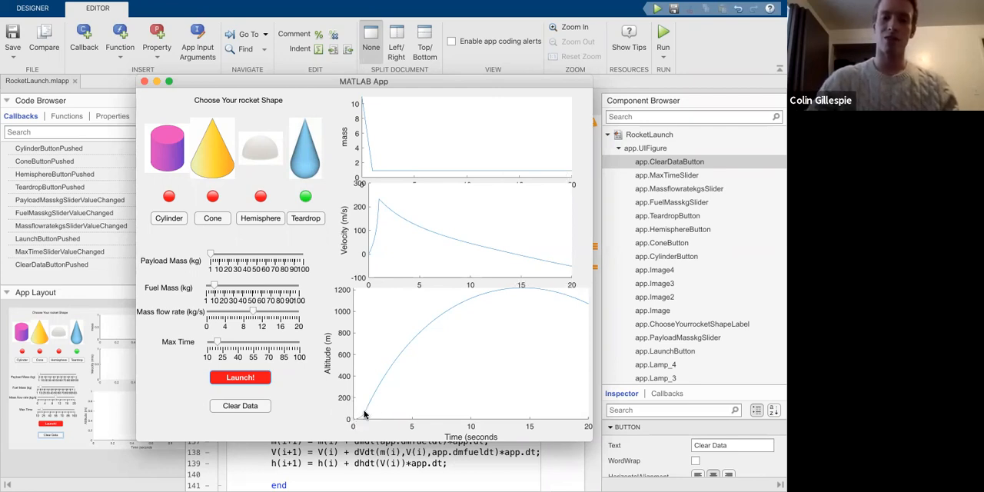
mouse_move(386, 203)
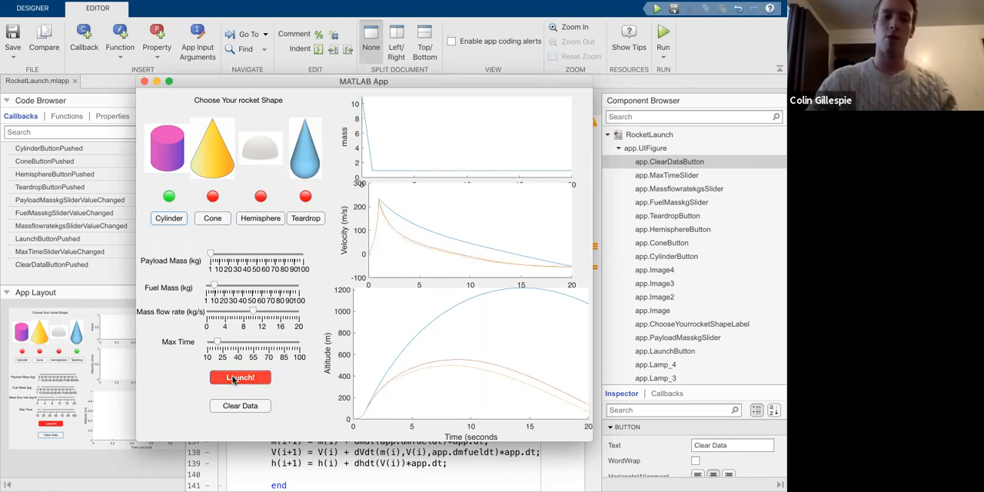
- Launch a cylinder run, clear all plotted data, then launch a fresh run
left_click(240, 377)
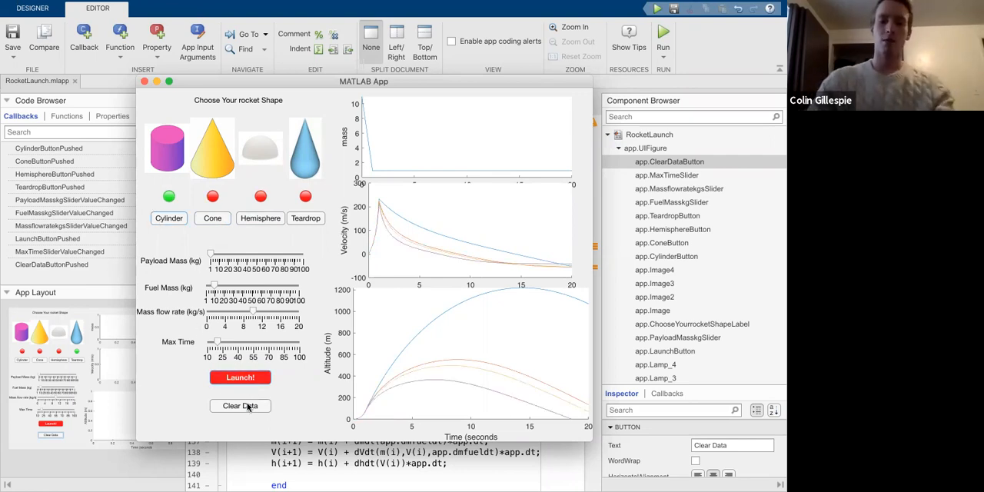
left_click(240, 406)
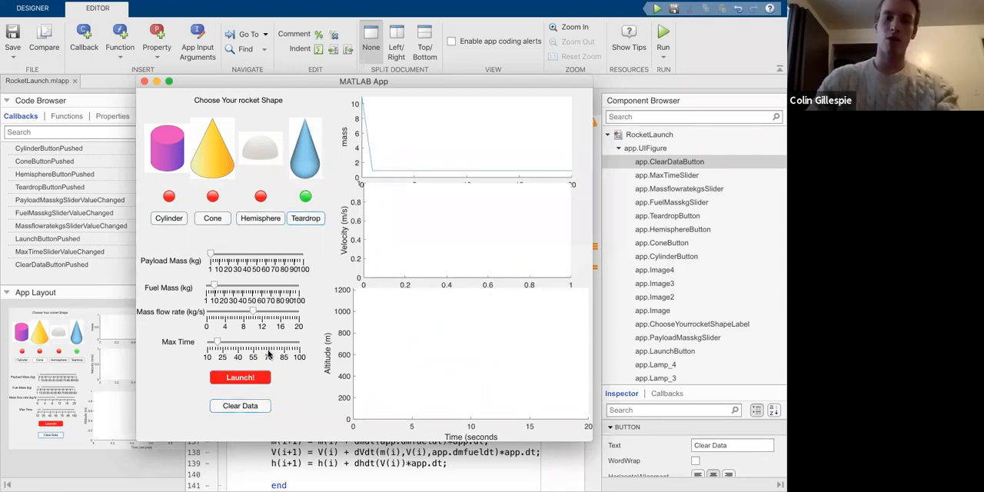
left_click(240, 376)
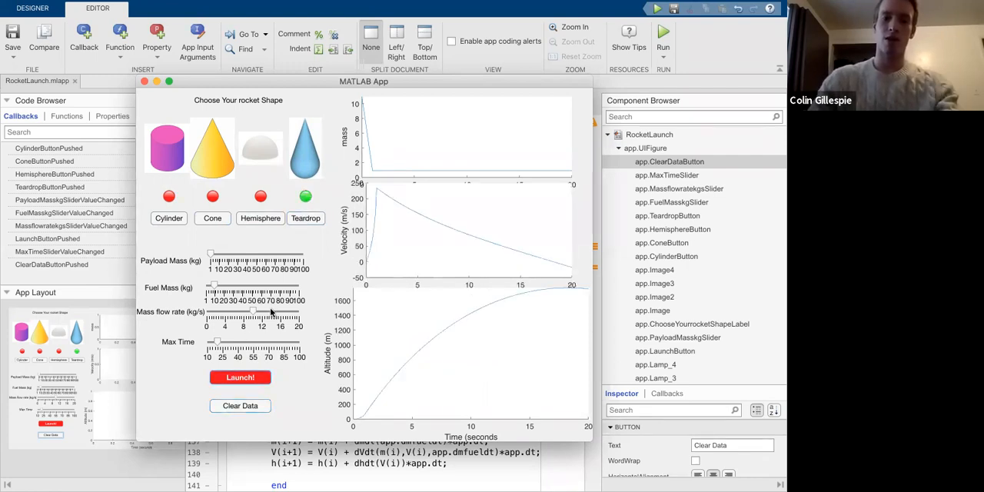
- Relaunch with changed mass flow rate, fuel mass and payload mass so curves overlay
left_click(240, 376)
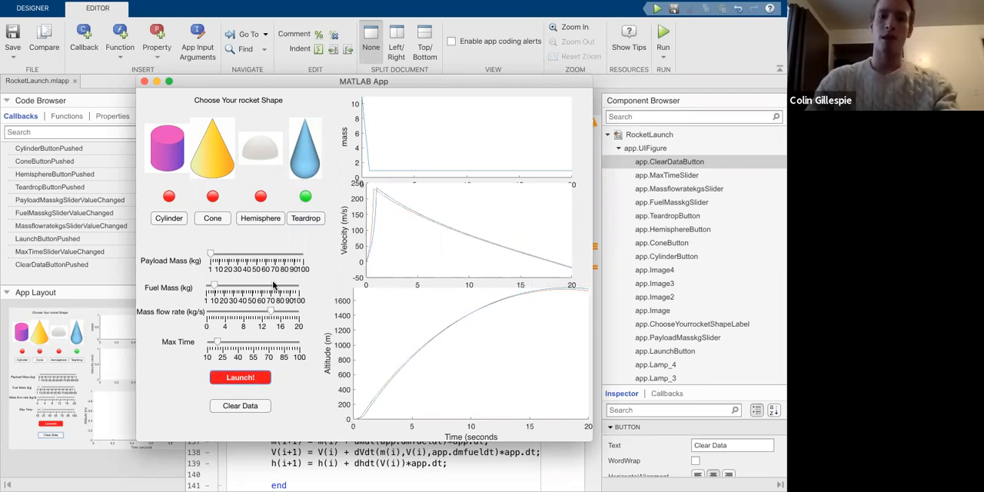
left_click(240, 377)
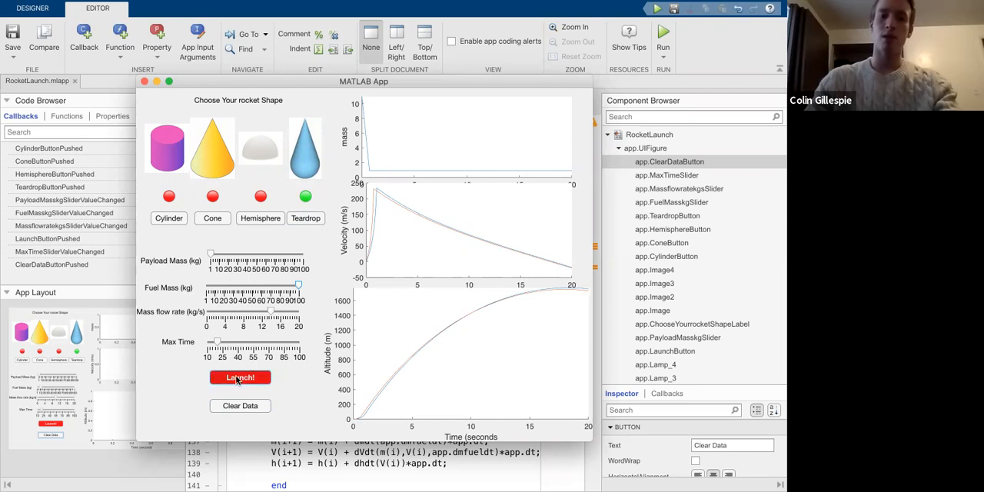
left_click(240, 377)
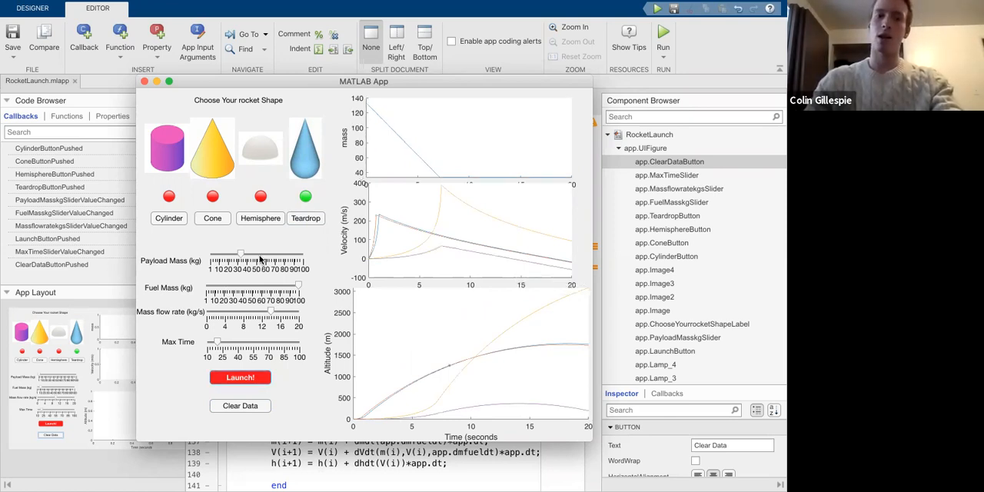
left_click(240, 378)
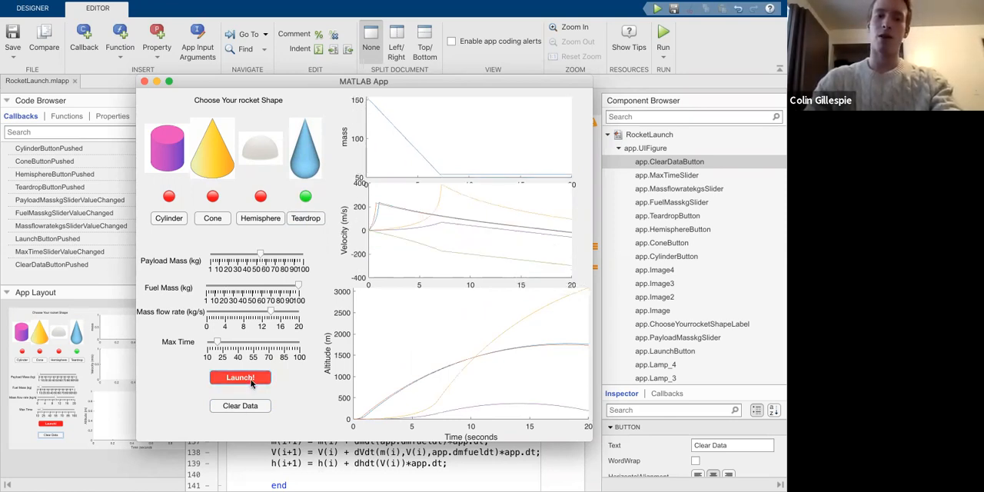